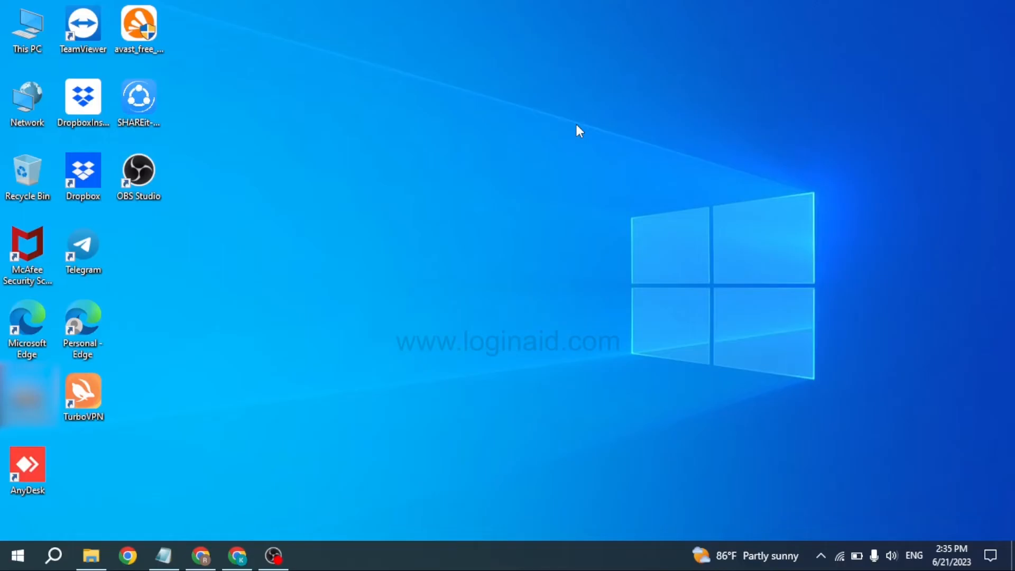
Launch Chrome and go to khanacademy.org
{"action": "left_click", "coordinate": [237, 556]}
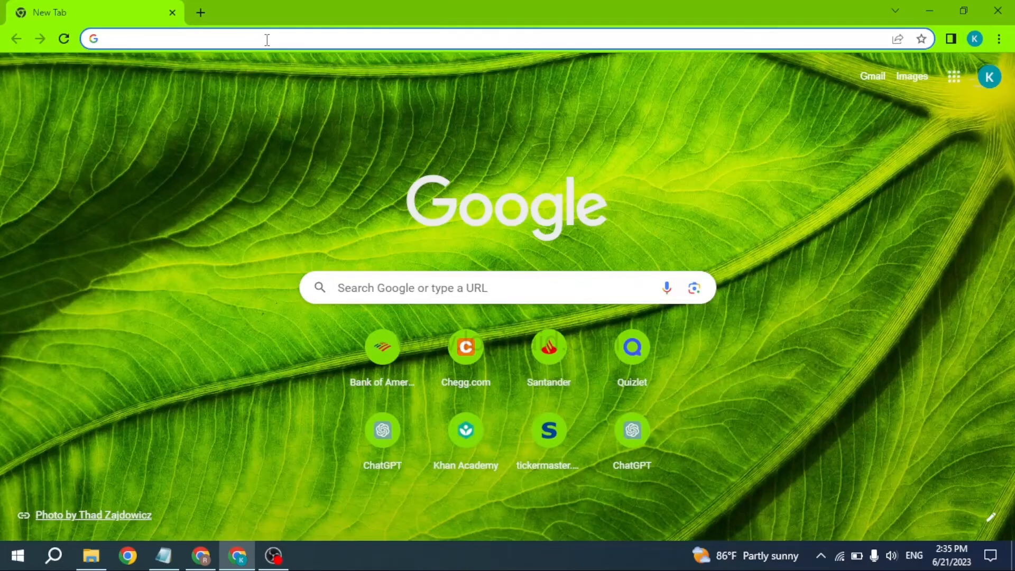
{"action": "type", "text": "khanacademy.org"}
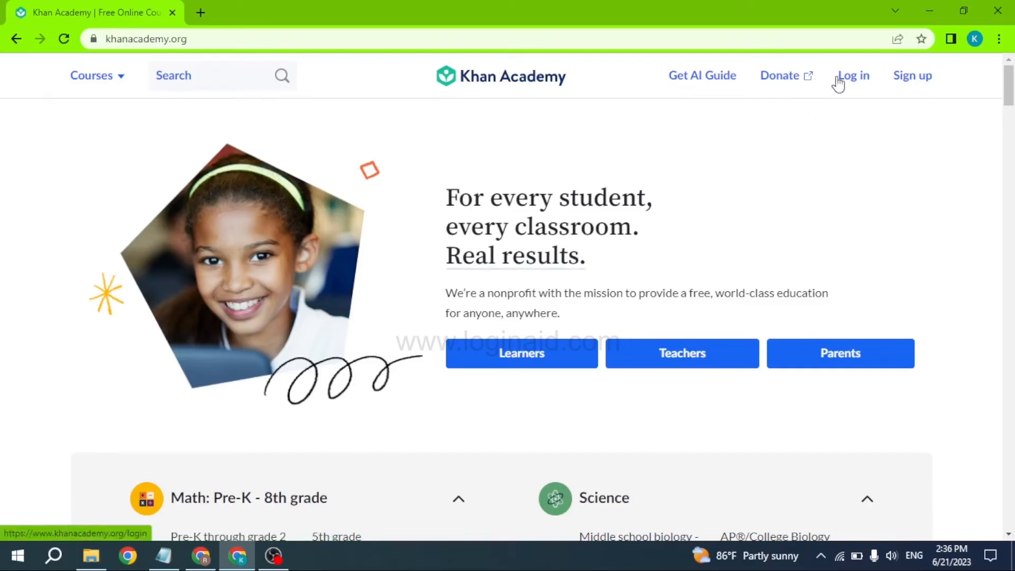
{"action": "mouse_move", "coordinate": [850, 84]}
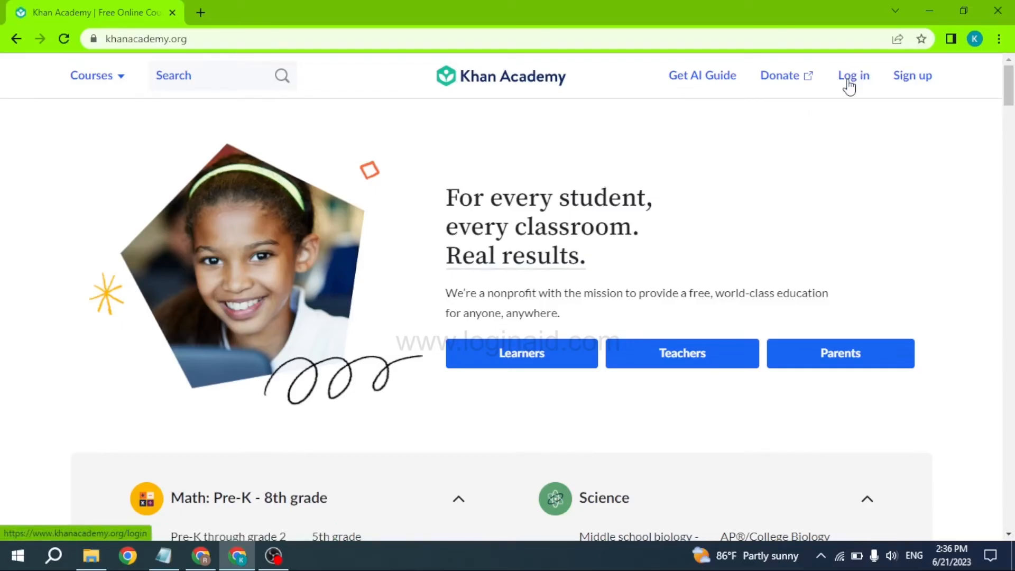
{"action": "left_click", "coordinate": [854, 76]}
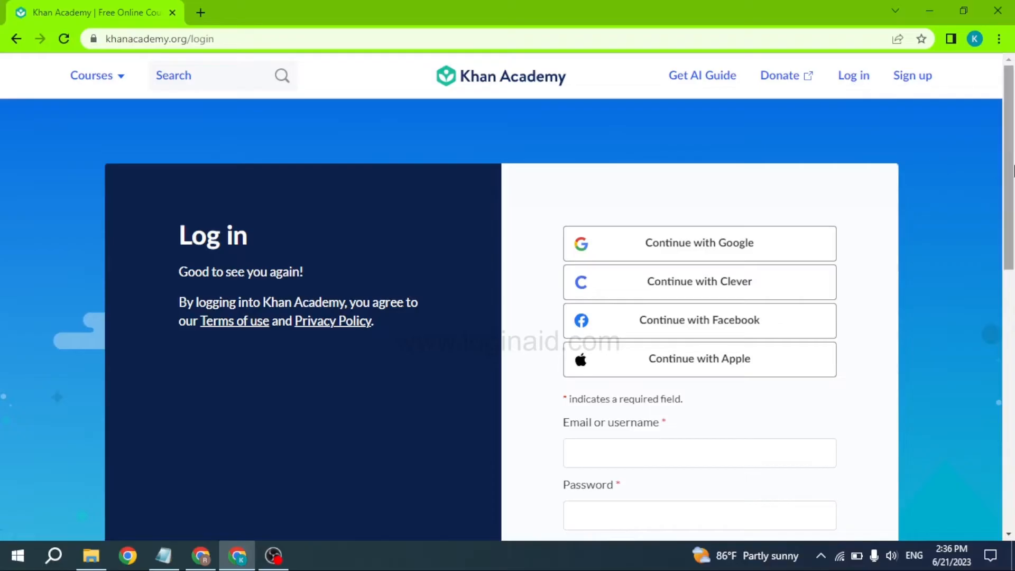
{"action": "scroll", "scroll_direction": "down", "scroll_amount": 3}
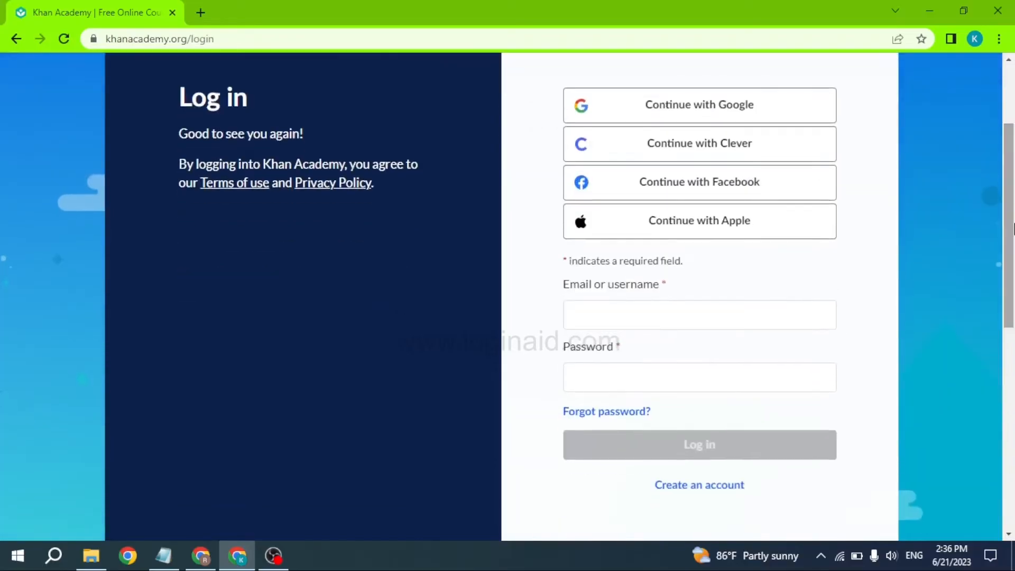
{"action": "mouse_move", "coordinate": [660, 363]}
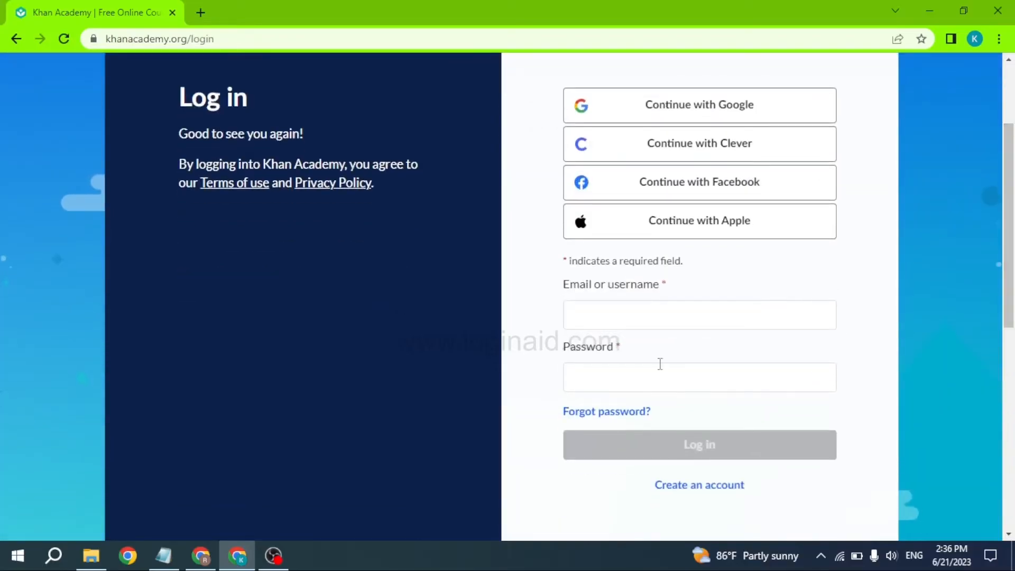
{"action": "mouse_move", "coordinate": [667, 359]}
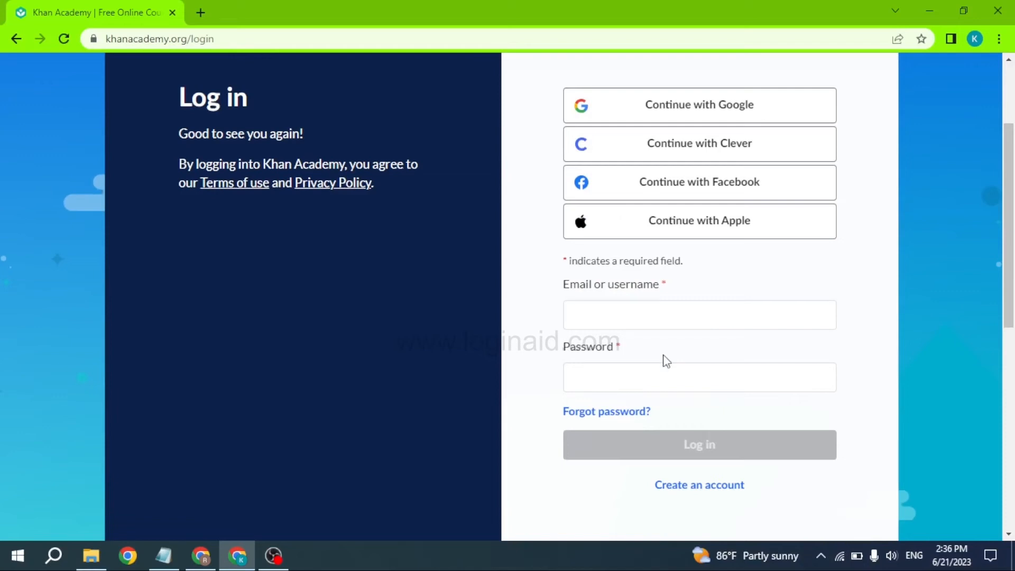
{"action": "mouse_move", "coordinate": [730, 117]}
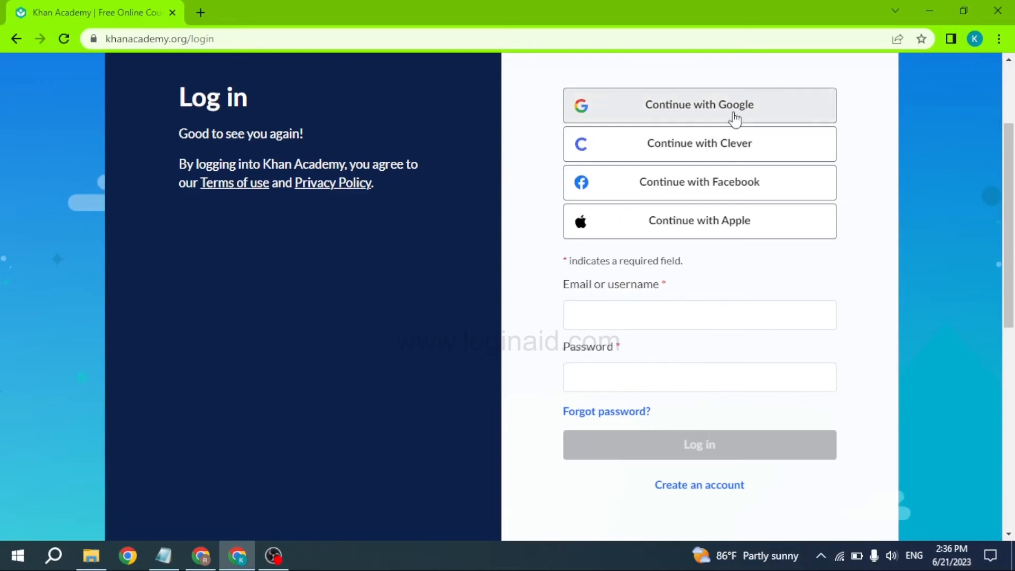
{"action": "mouse_move", "coordinate": [741, 155]}
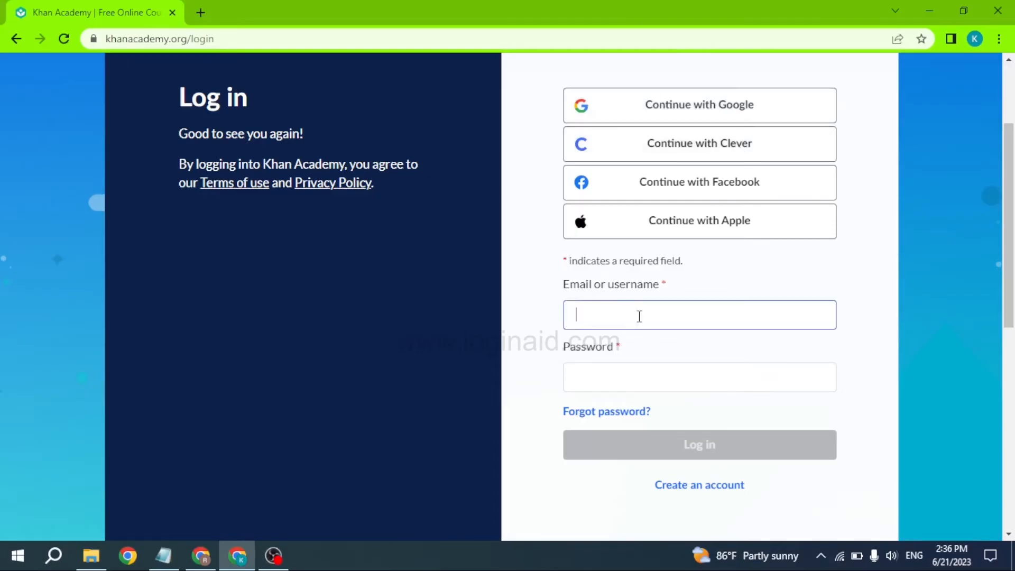
{"action": "type", "text": "bunsdukar000"}
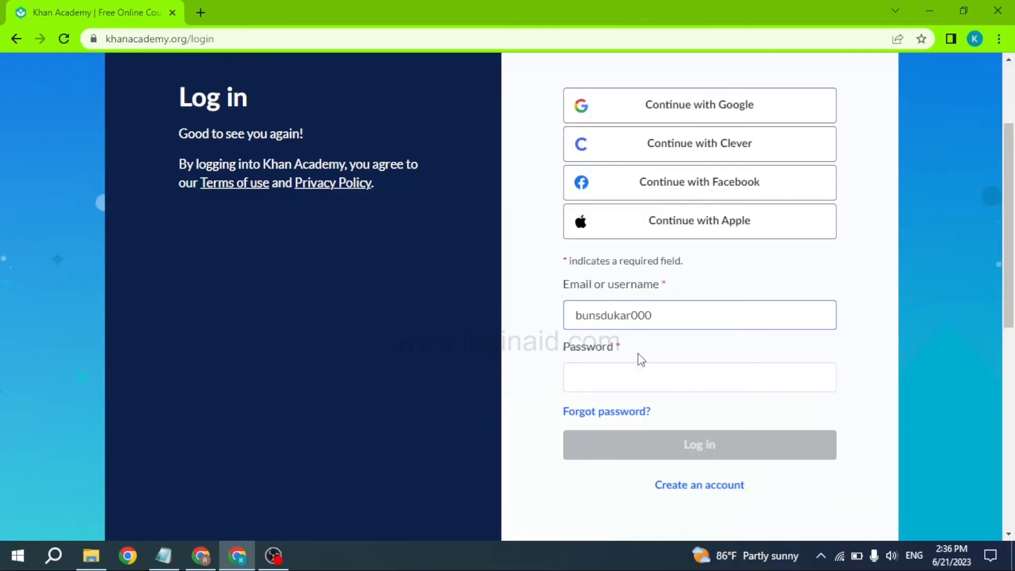
{"action": "left_click", "coordinate": [701, 376]}
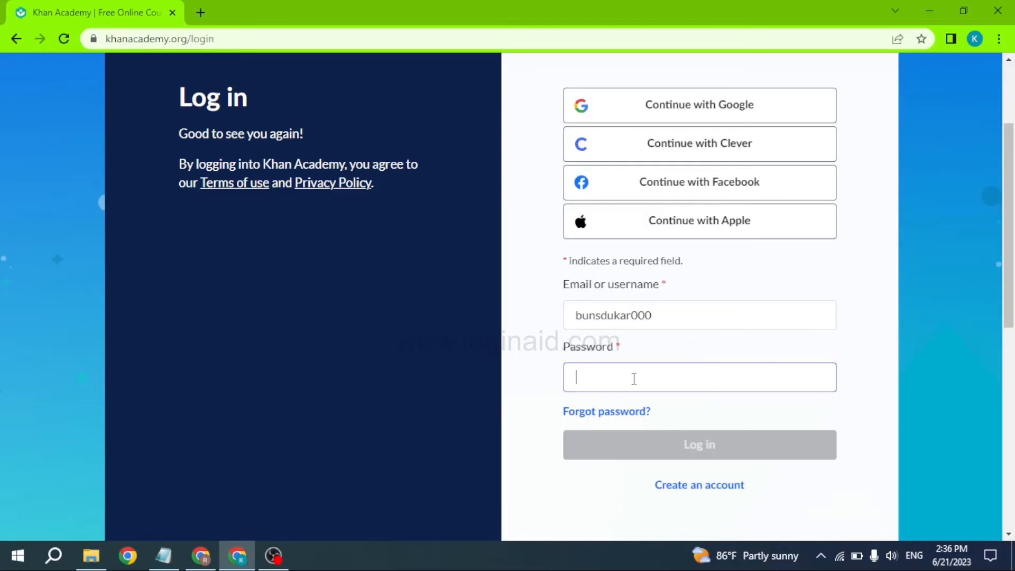
{"action": "type", "text": "•••••"}
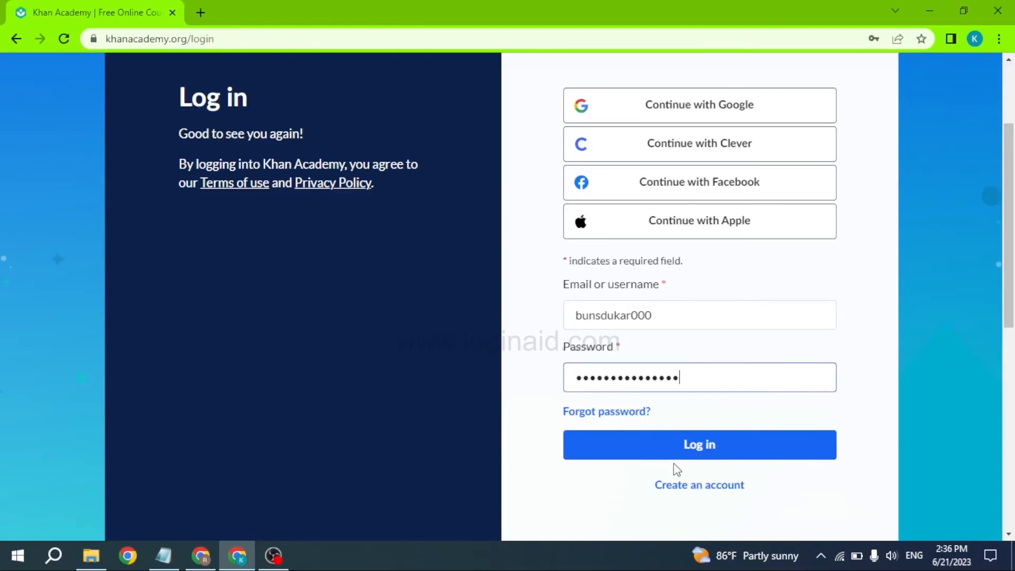
Sign in to reach the dashboard listing the Algebra basics course
{"action": "left_click", "coordinate": [700, 444]}
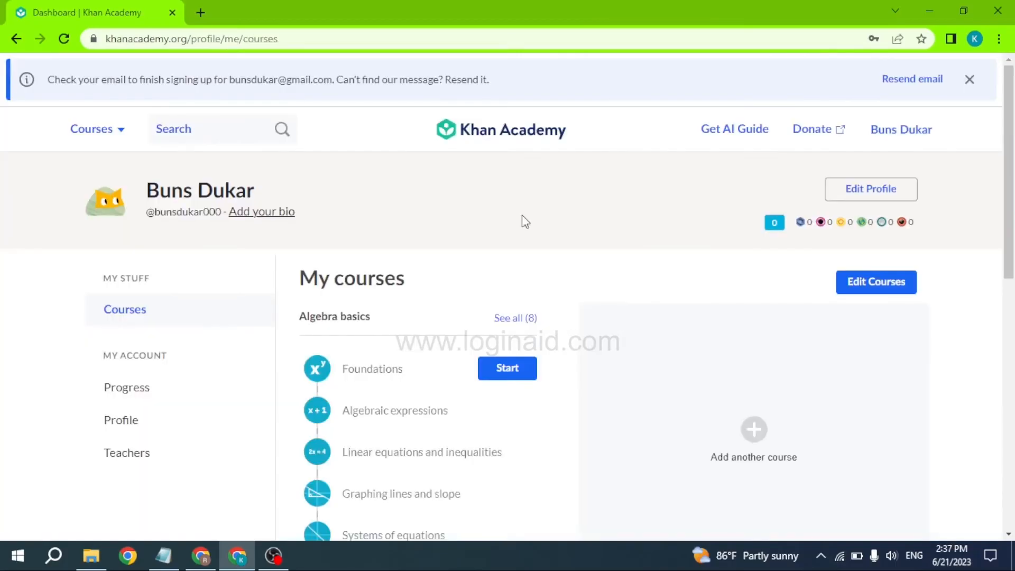
{"action": "mouse_move", "coordinate": [528, 258]}
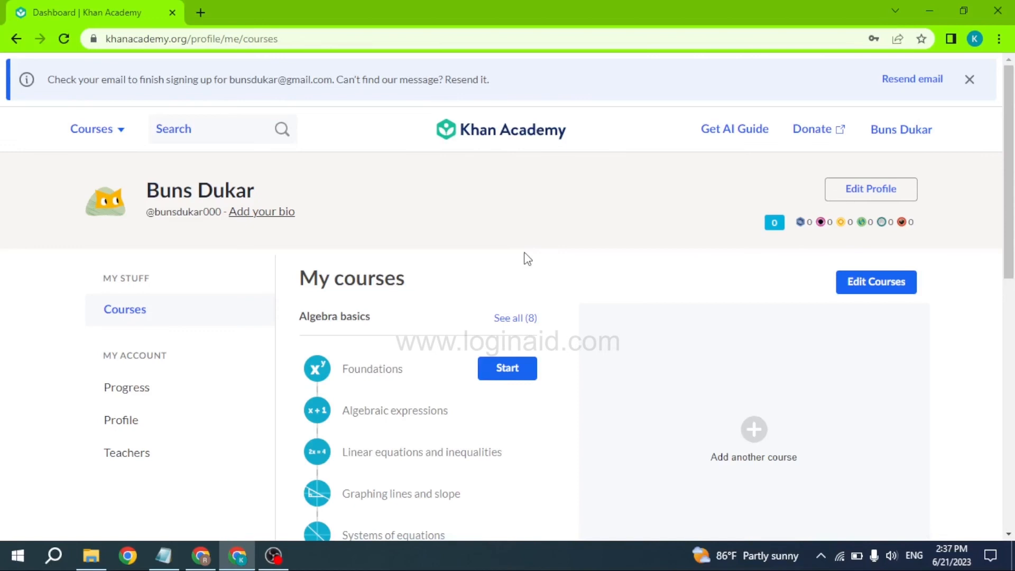
{"action": "mouse_move", "coordinate": [652, 225]}
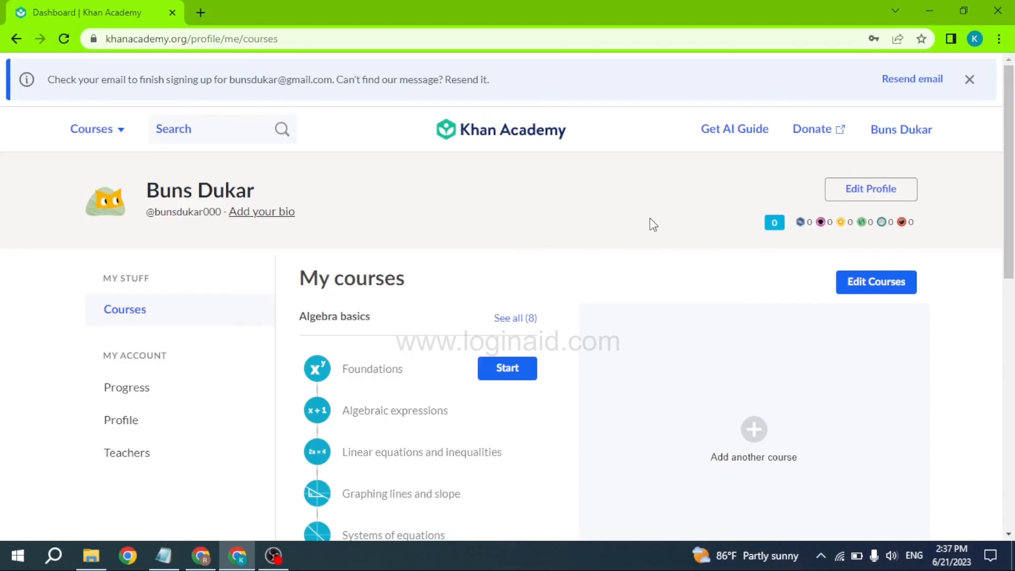